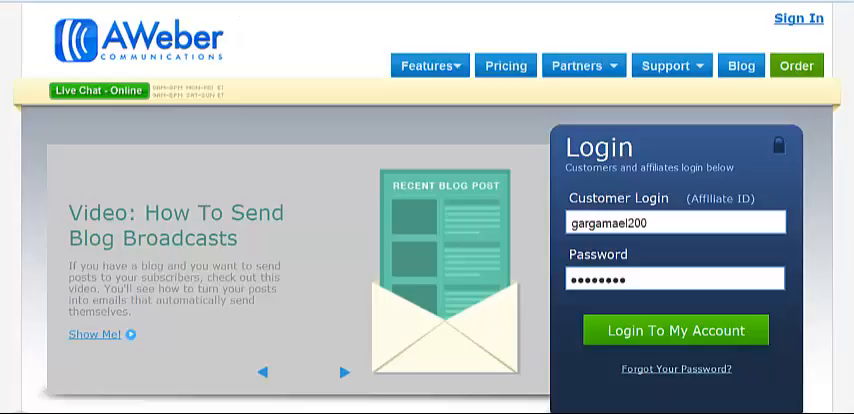
# Log in to the AWeber account to reach the Account Overview dashboard.
pyautogui.click(675, 329)
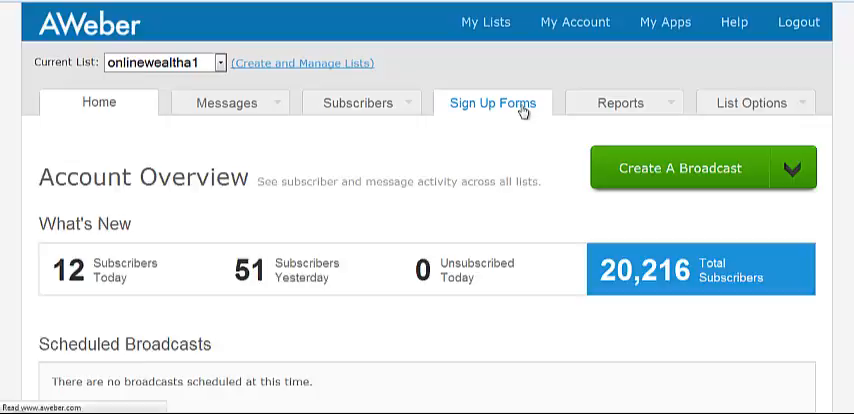
# Open Sign Up Forms to view the Limited Time Special form's displays, submissions and conversion rate.
pyautogui.click(491, 103)
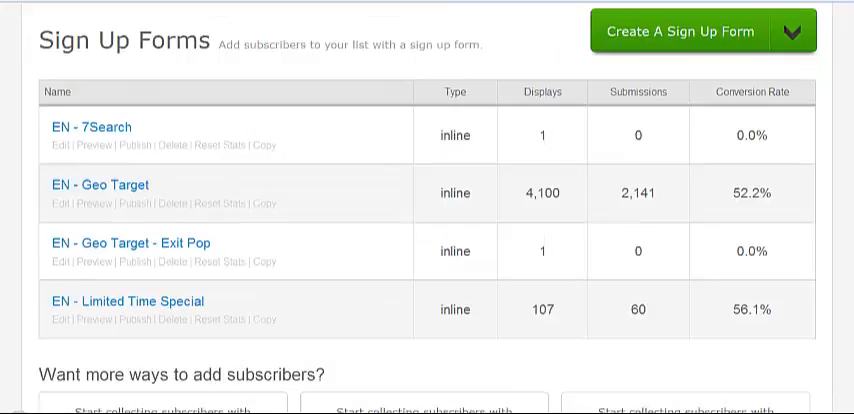
pyautogui.moveTo(533, 316)
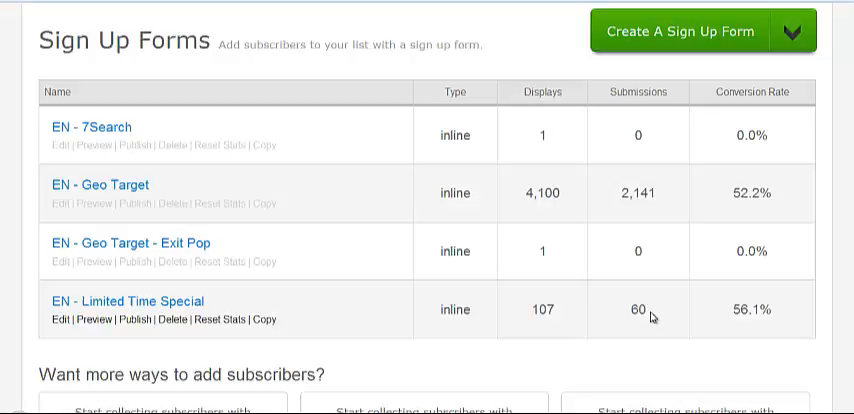
pyautogui.moveTo(778, 315)
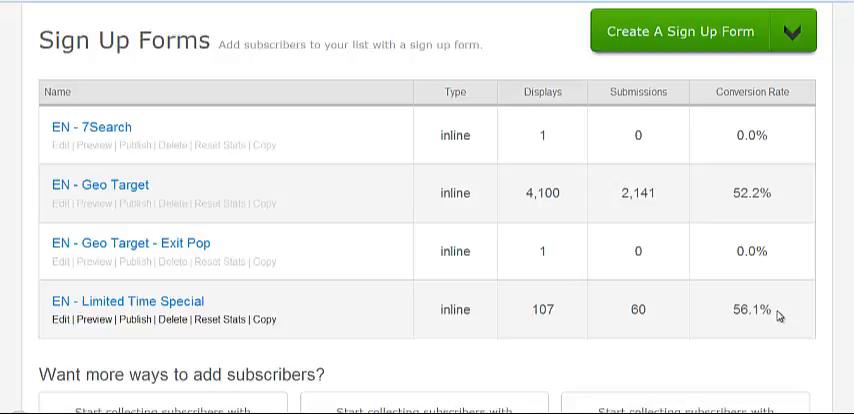